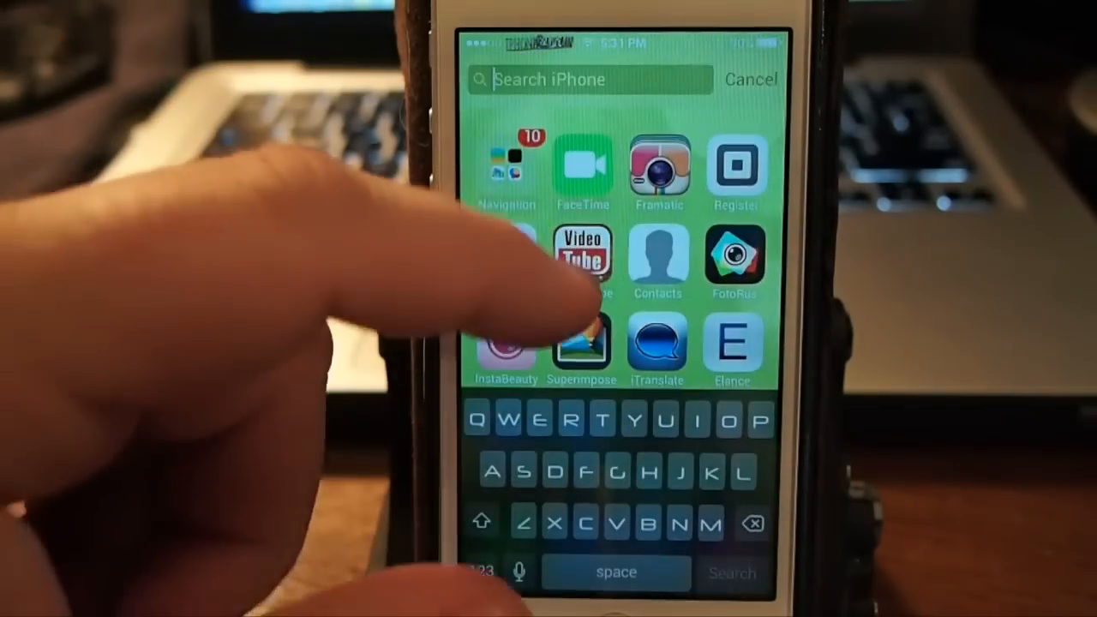
# - Dismiss Spotlight search and swipe back to the first home screen page
pyautogui.click(750, 79)
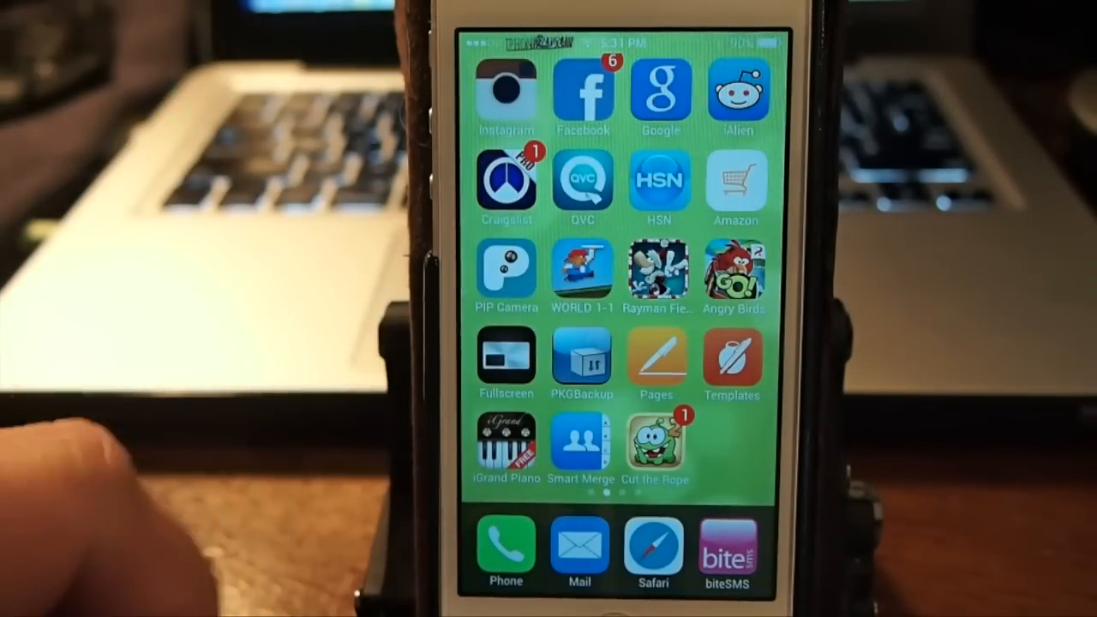
pyautogui.hscroll(-3)
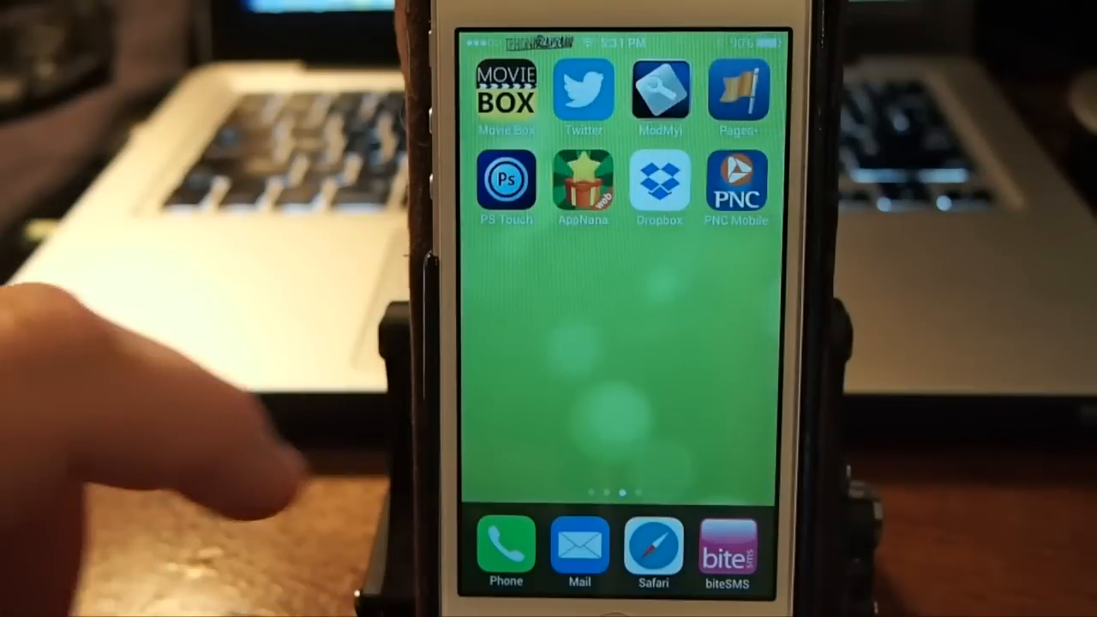
pyautogui.hscroll(-3)
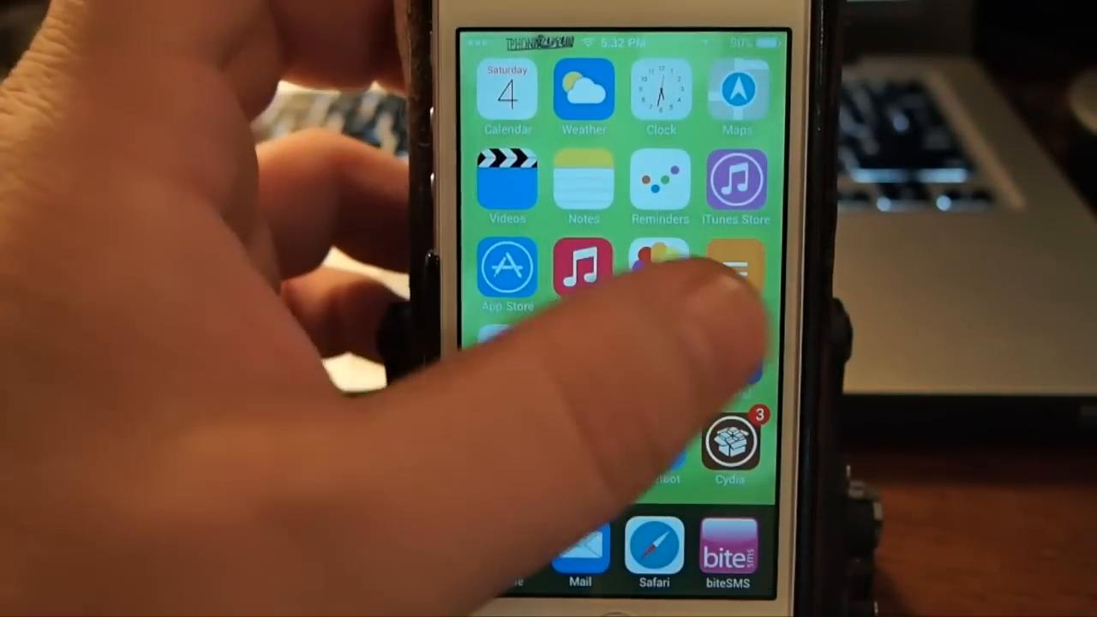
# - Launch WinterBoard from its home page and go to the available themes list
pyautogui.hscroll(-3)
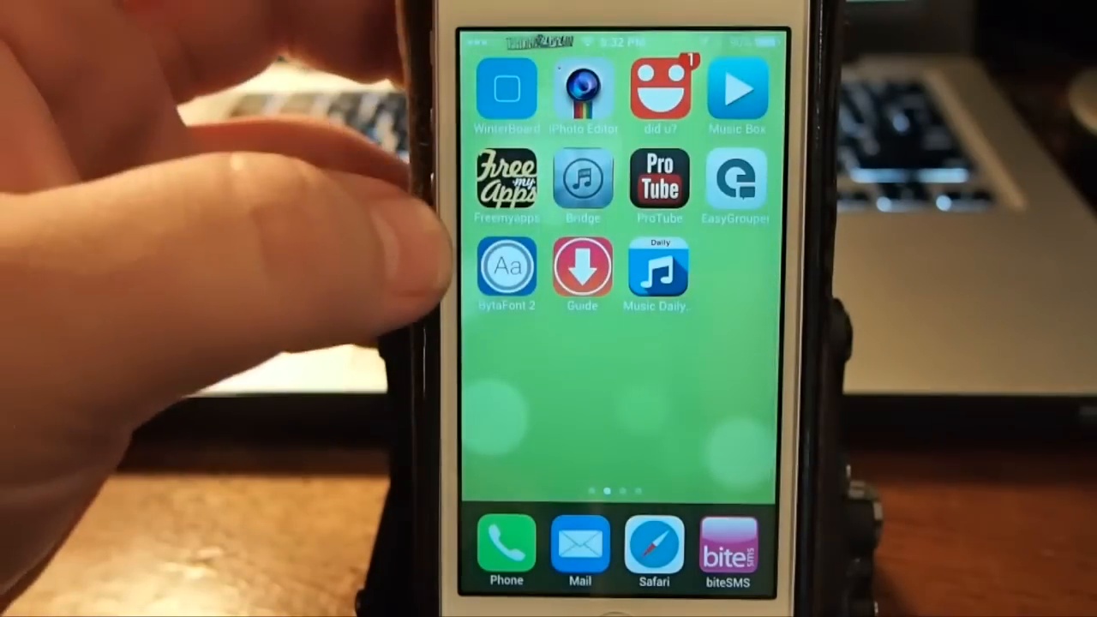
pyautogui.click(504, 89)
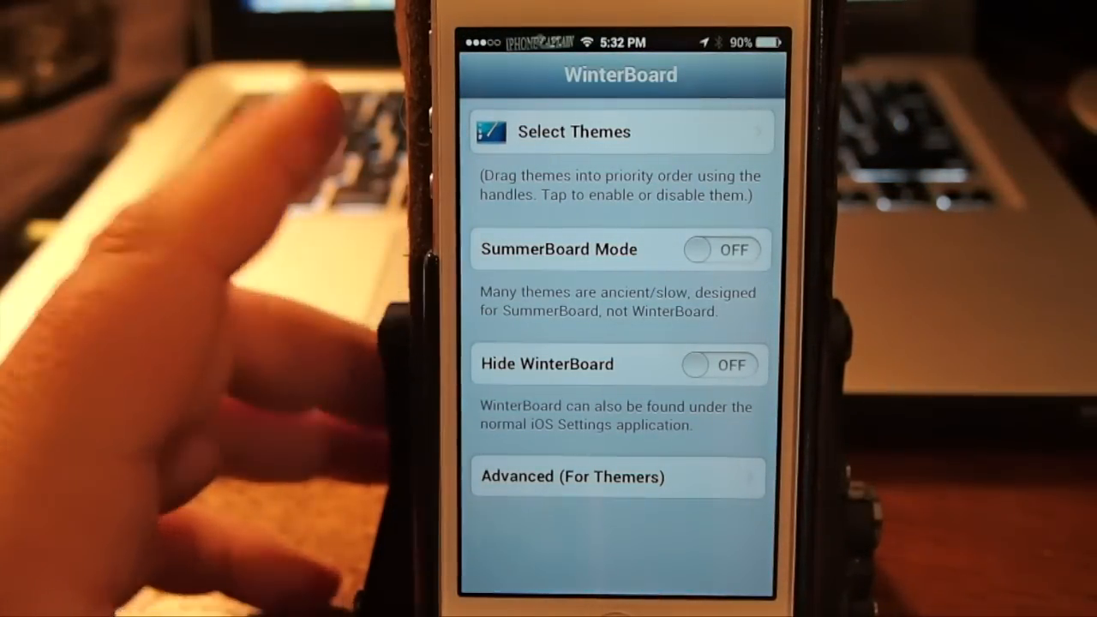
pyautogui.click(572, 130)
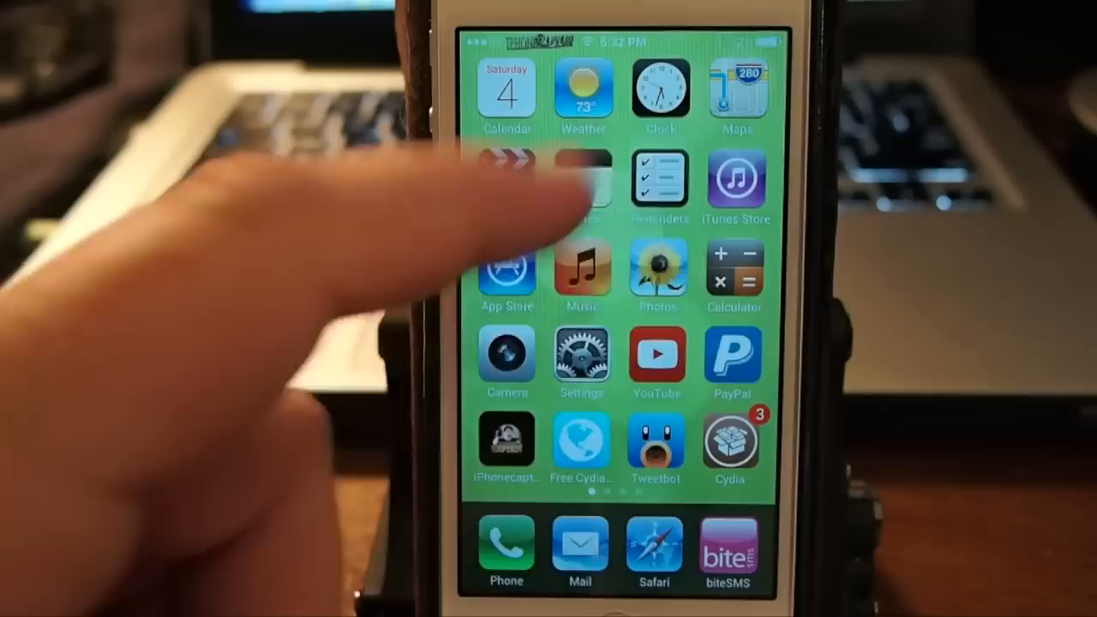
# - Return to SpringBoard to view the iOS 6 style icons
pyautogui.click(733, 274)
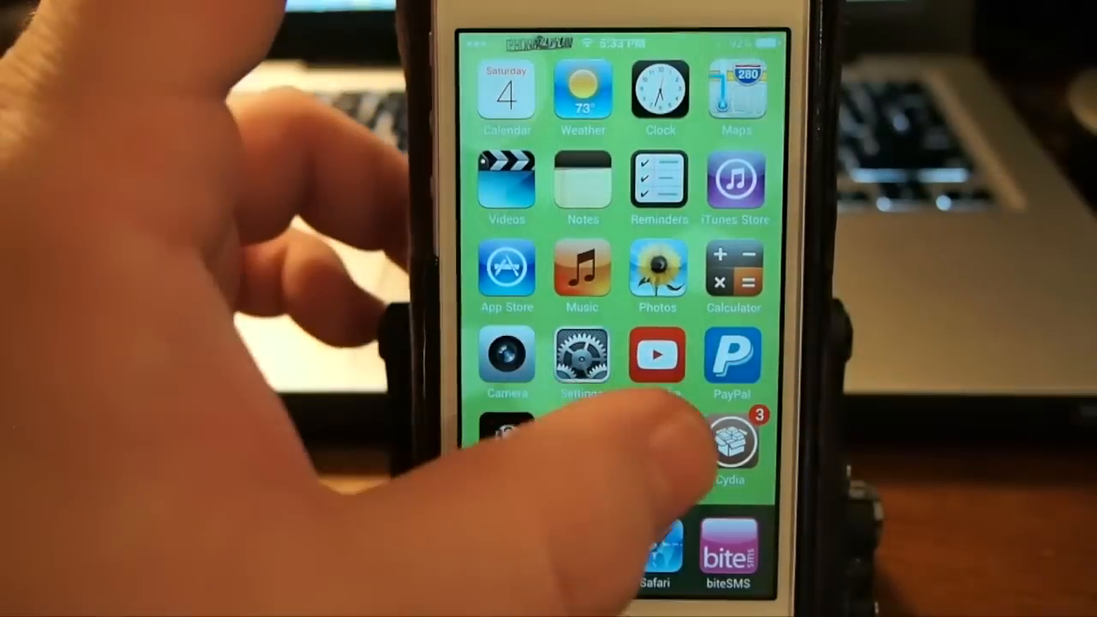
# - Enable the iOS 6 Weather (Fahrenheit) theme in WinterBoard and go back home
pyautogui.hscroll(-3)
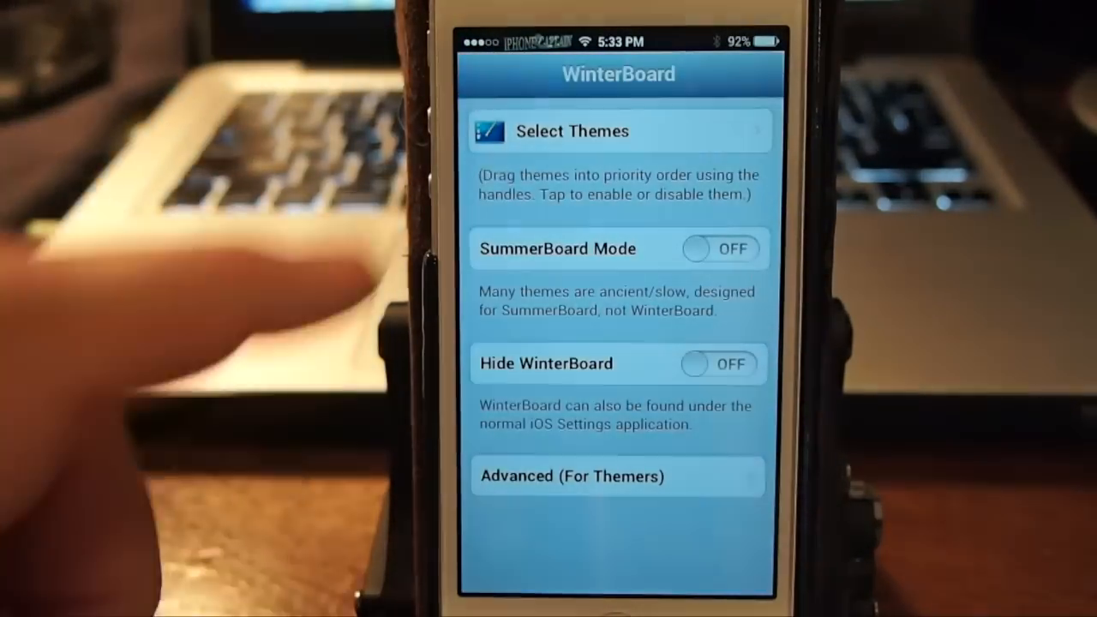
pyautogui.click(617, 131)
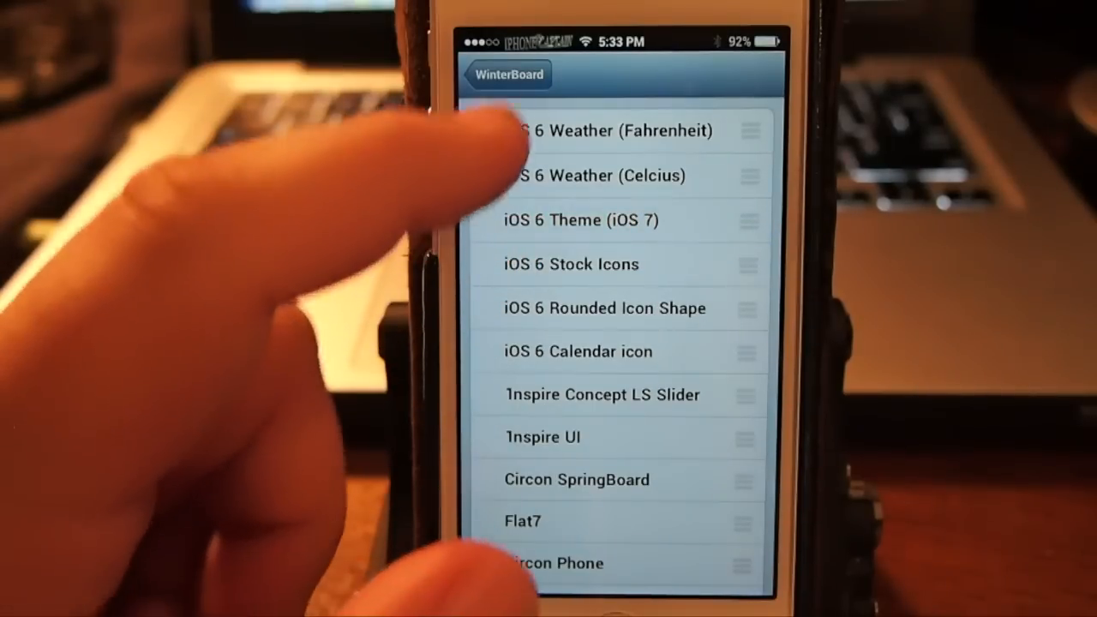
pyautogui.click(617, 130)
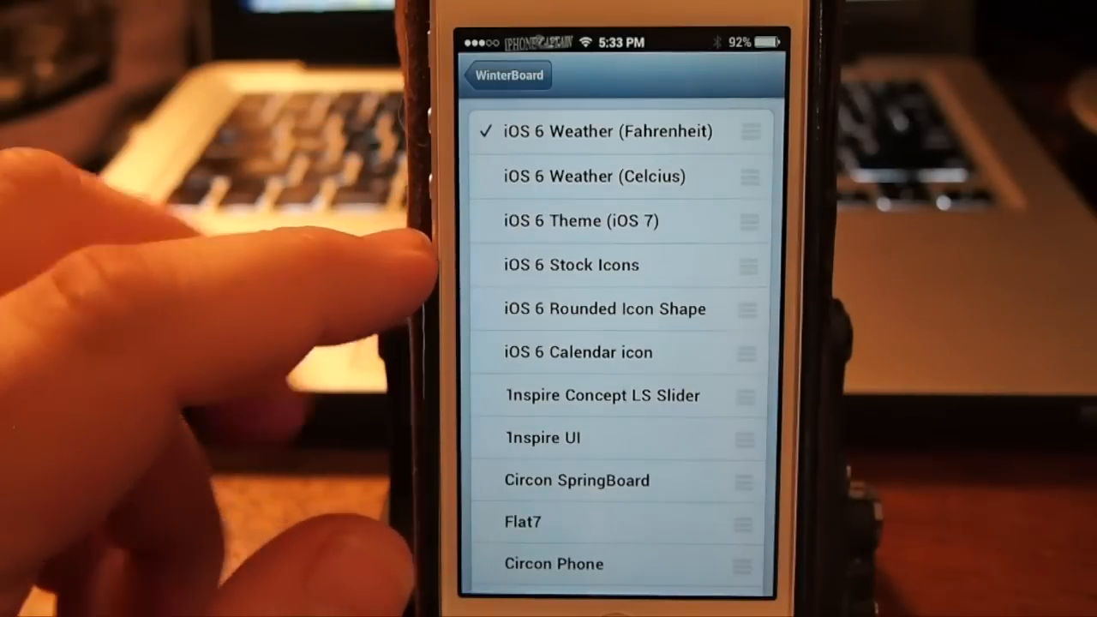
pyautogui.click(569, 264)
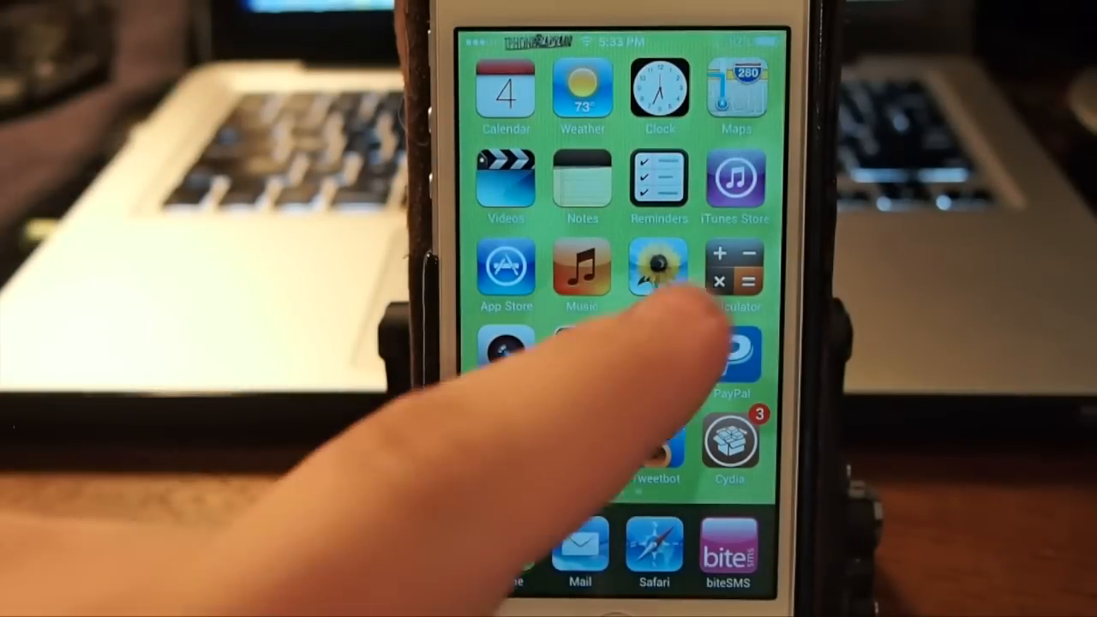
# - Go to Albums > Camera Roll in Photos to reach the package page screenshot
pyautogui.click(658, 273)
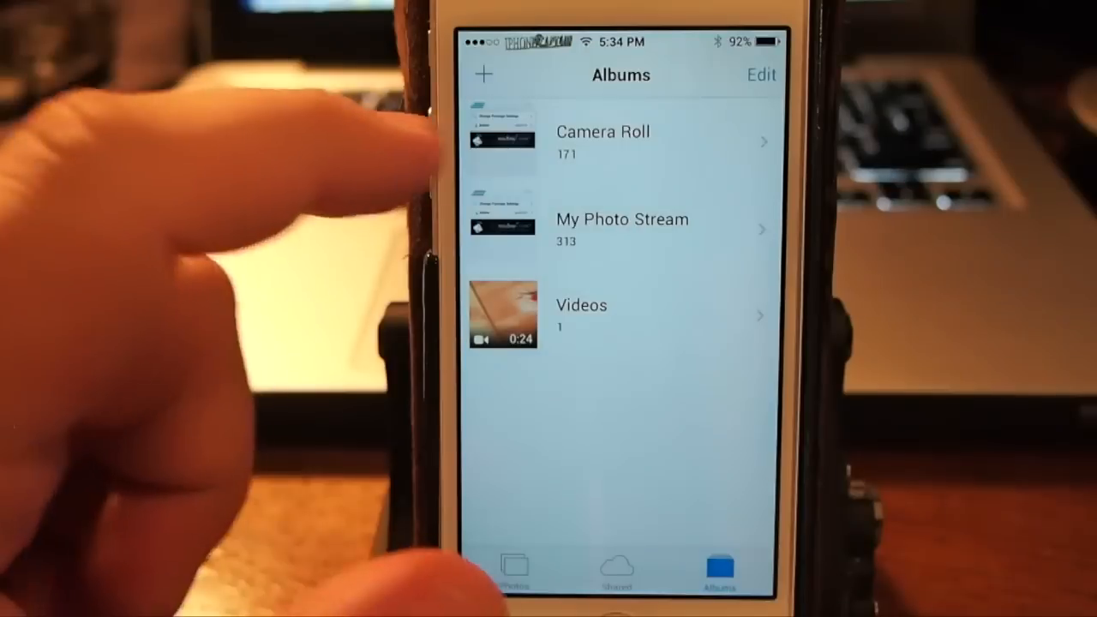
pyautogui.click(603, 141)
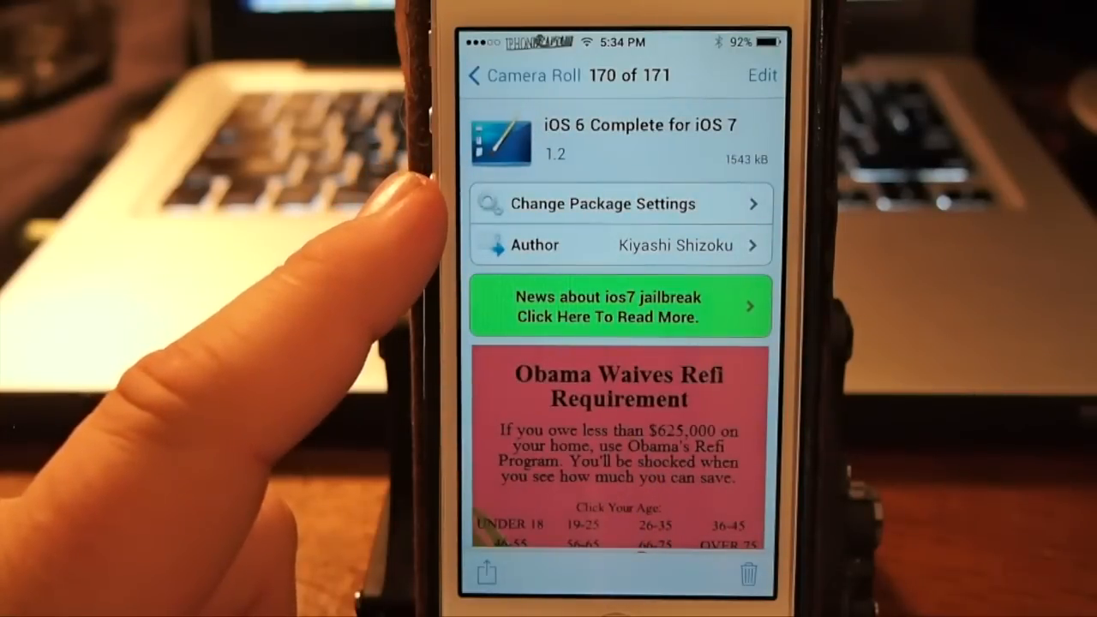
pyautogui.moveTo(463, 403)
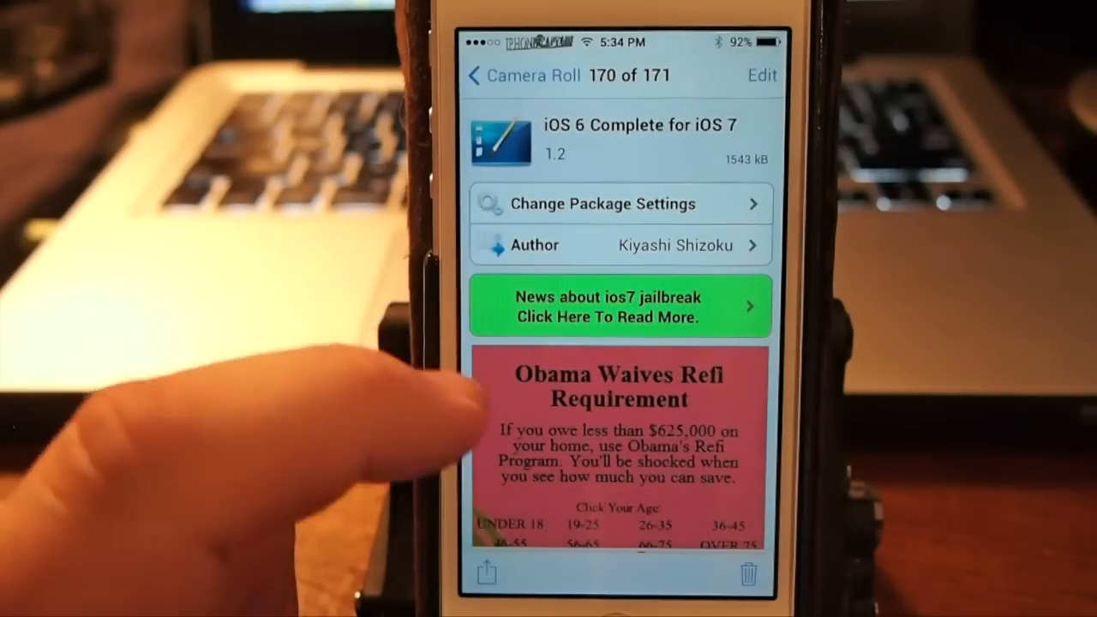